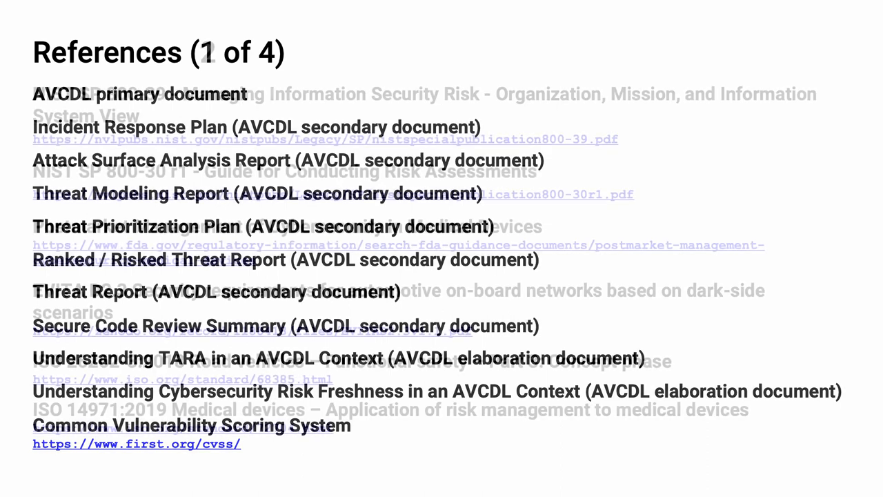
Advance to the References (2 of 4) slide listing the NIST, FDA, EVITA and ISO sources
{"action": "key", "text": "Right"}
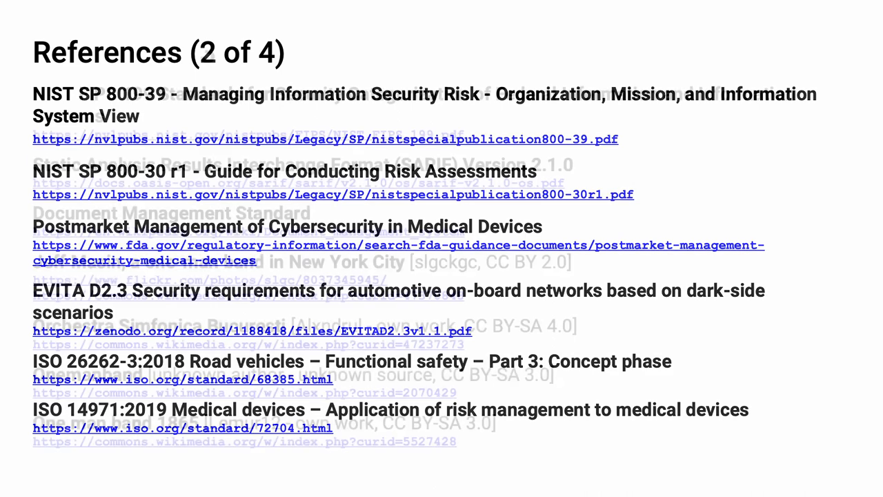